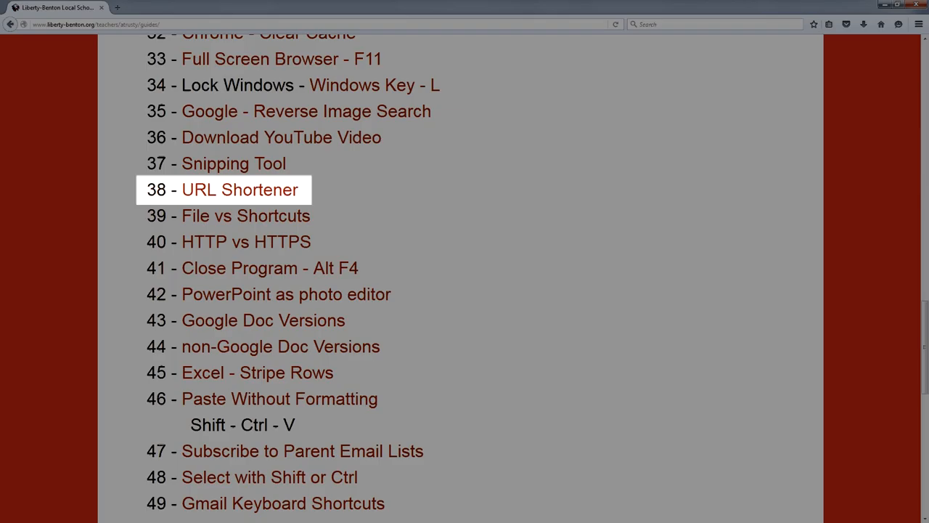
# - Show the LB Quick Links sharing settings, where anyone with the link can view
pyautogui.scroll(-3)
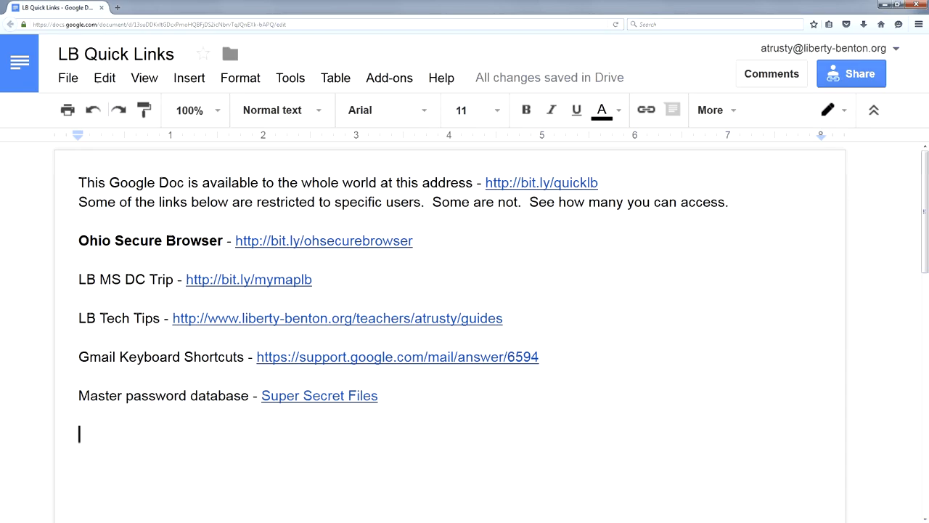
pyautogui.click(851, 72)
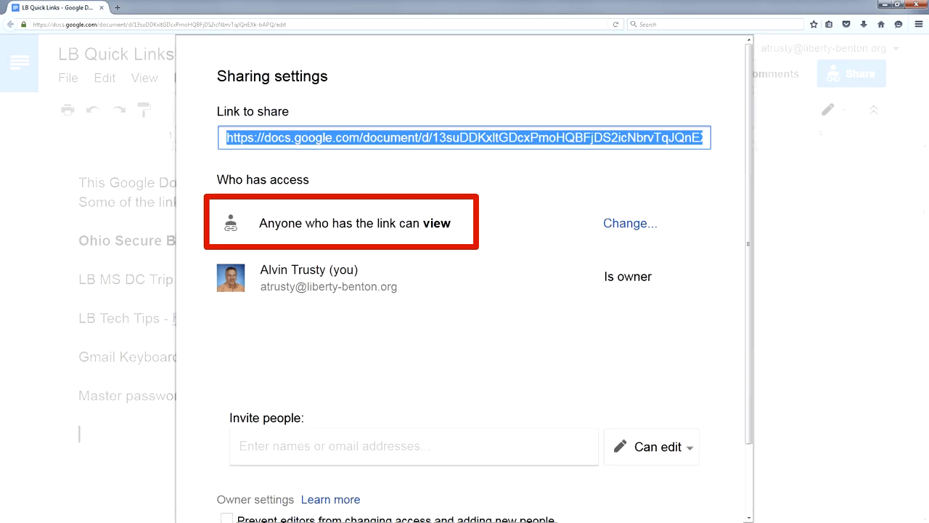
pyautogui.click(465, 137)
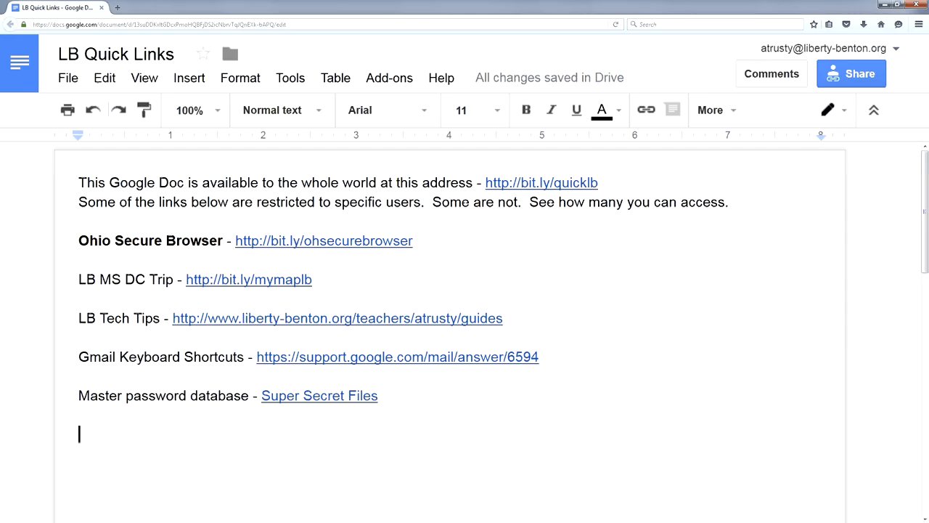
pyautogui.write("Here's the map video from yesterday - https://youtu.be/9dL8gsOD8dk")
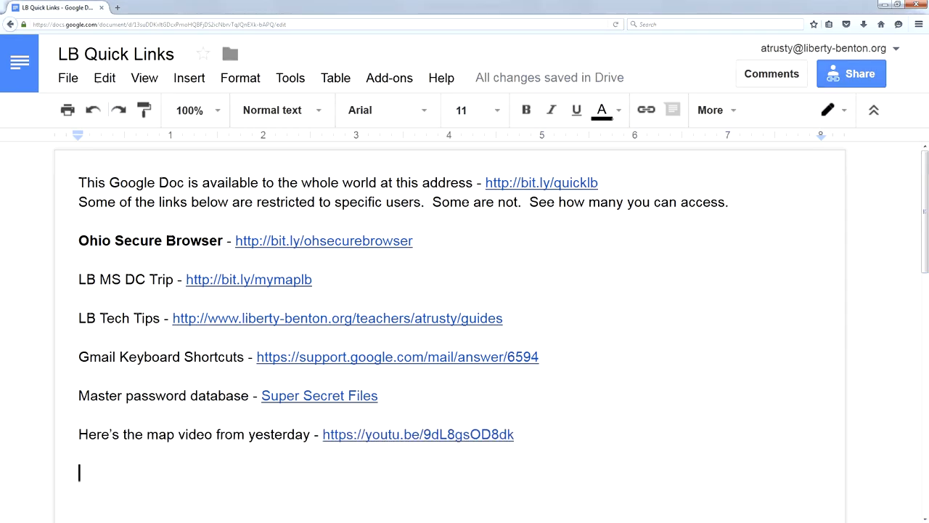